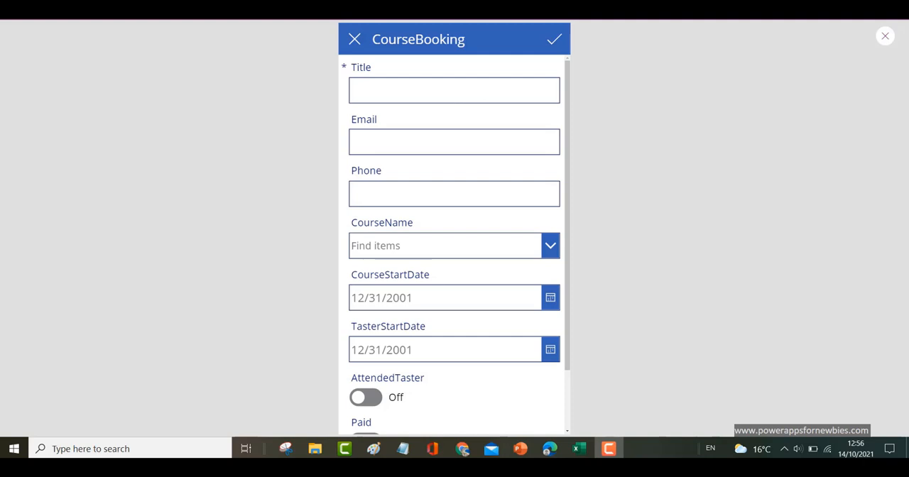
{"action": "mouse_move", "coordinate": [788, 224]}
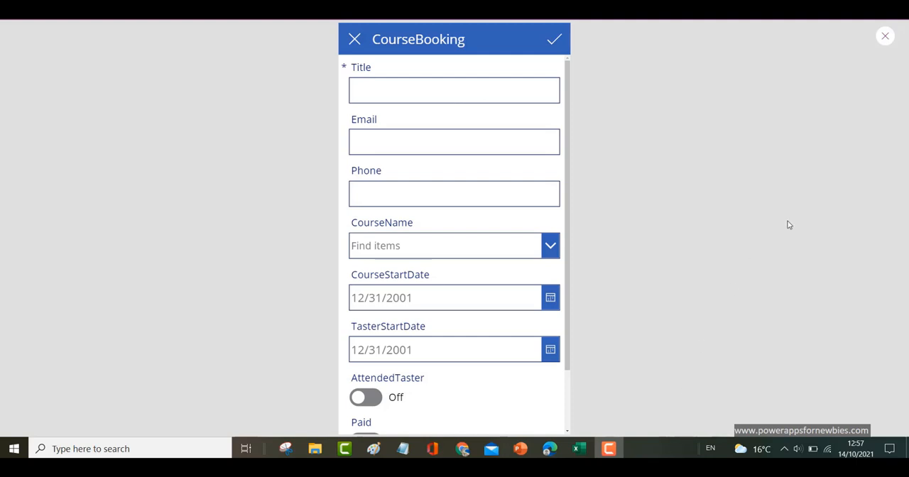
Step: Leave preview and add a blank custom card to EditForm1 via Edit fields, then select it
{"action": "left_click", "coordinate": [886, 36]}
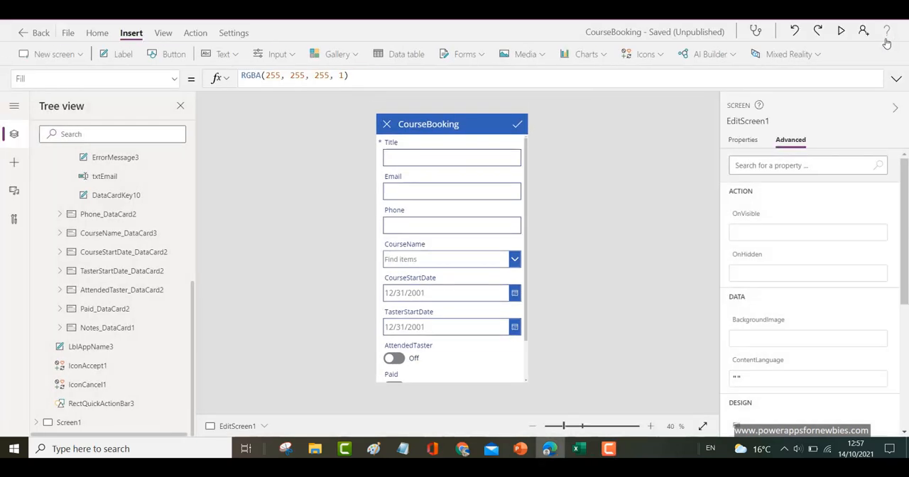
{"action": "mouse_move", "coordinate": [582, 190]}
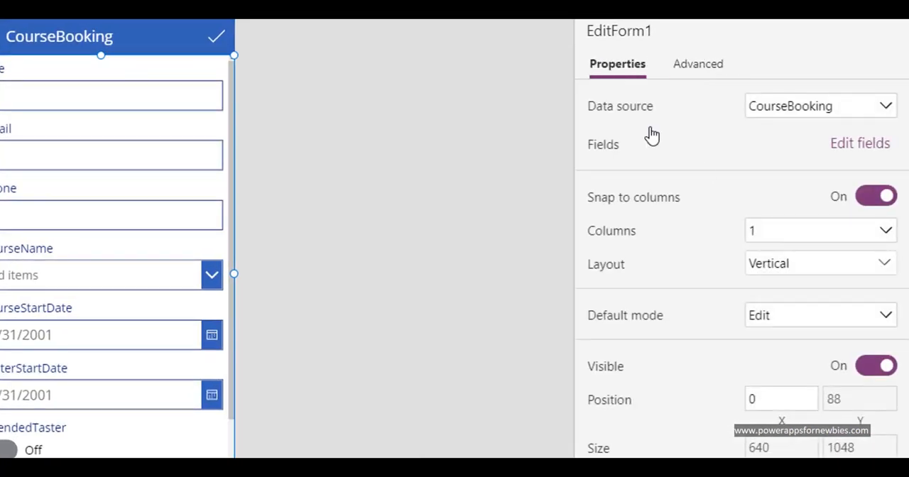
{"action": "mouse_move", "coordinate": [859, 142]}
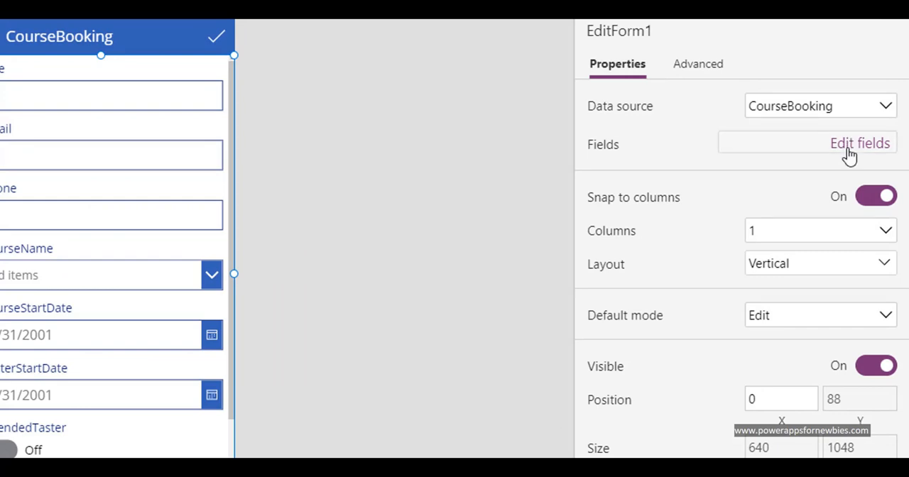
{"action": "left_click", "coordinate": [859, 142]}
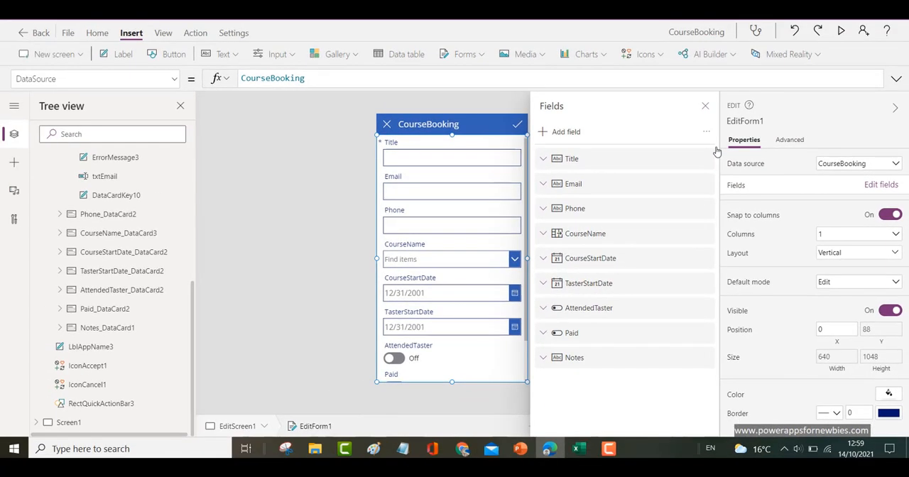
{"action": "left_click", "coordinate": [565, 131]}
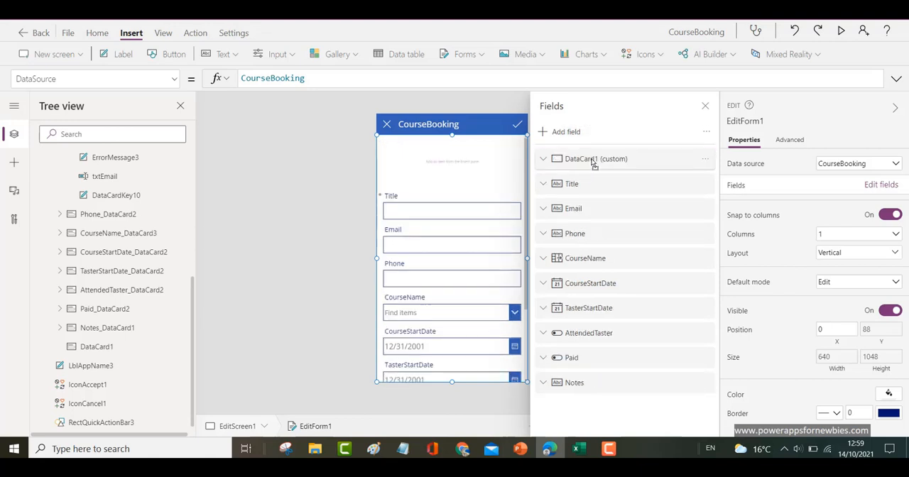
{"action": "left_click", "coordinate": [542, 159]}
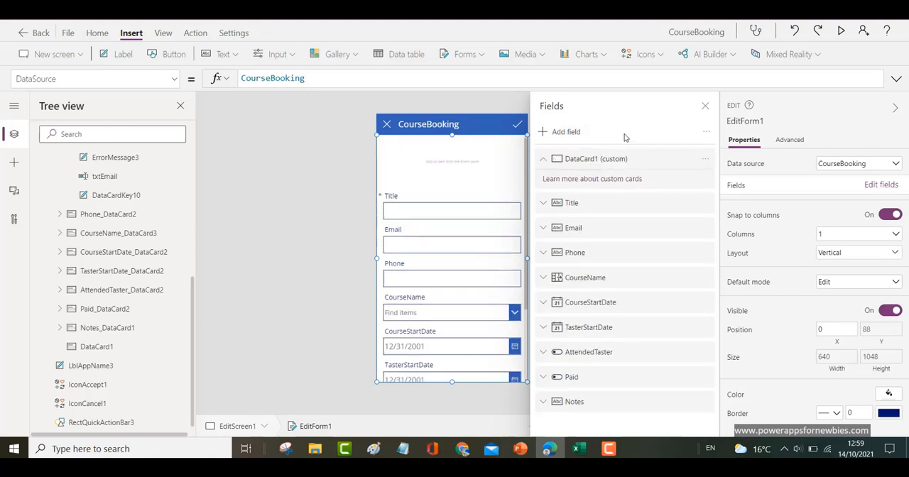
{"action": "left_click", "coordinate": [704, 105]}
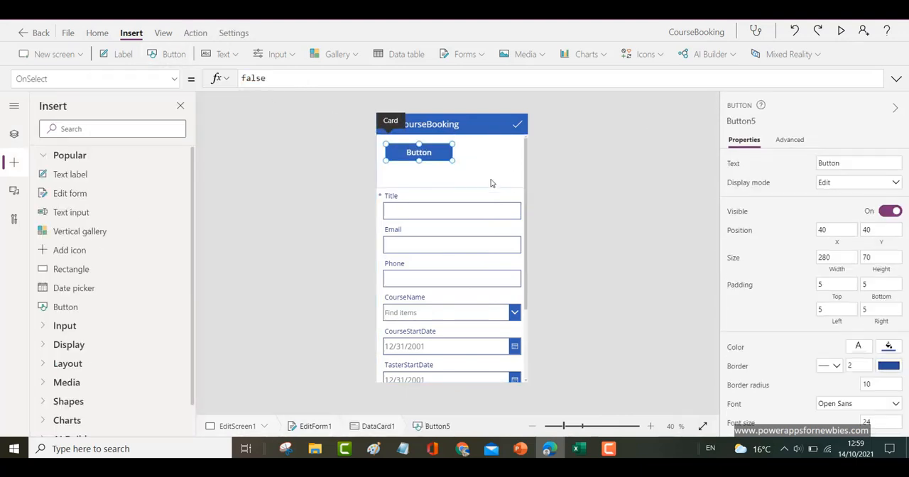
Step: Place a button inside the top custom card and set its text to 'Send email'
{"action": "left_click_drag", "start_coordinate": [417, 152], "coordinate": [415, 159]}
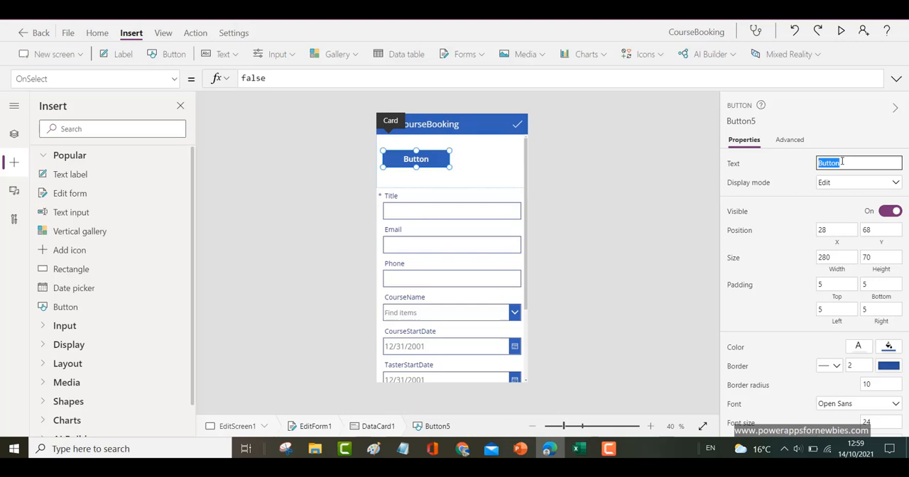
{"action": "type", "text": "Send ema"}
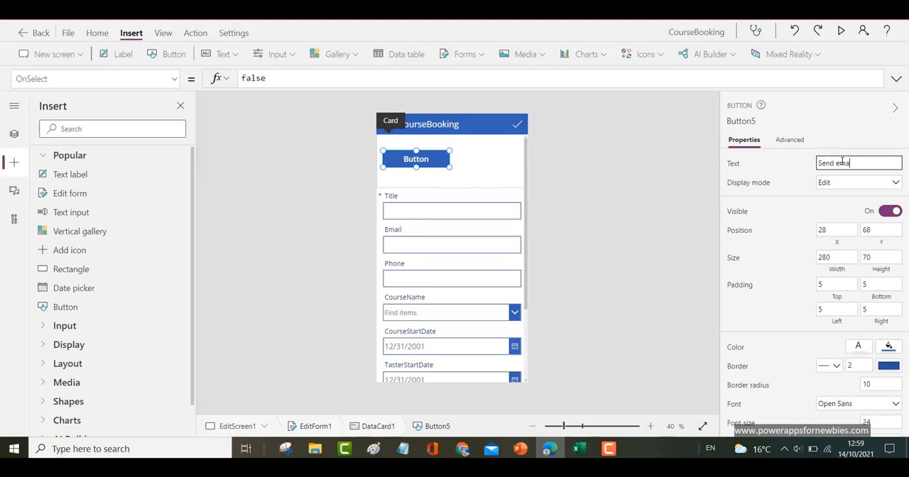
{"action": "type", "text": "l"}
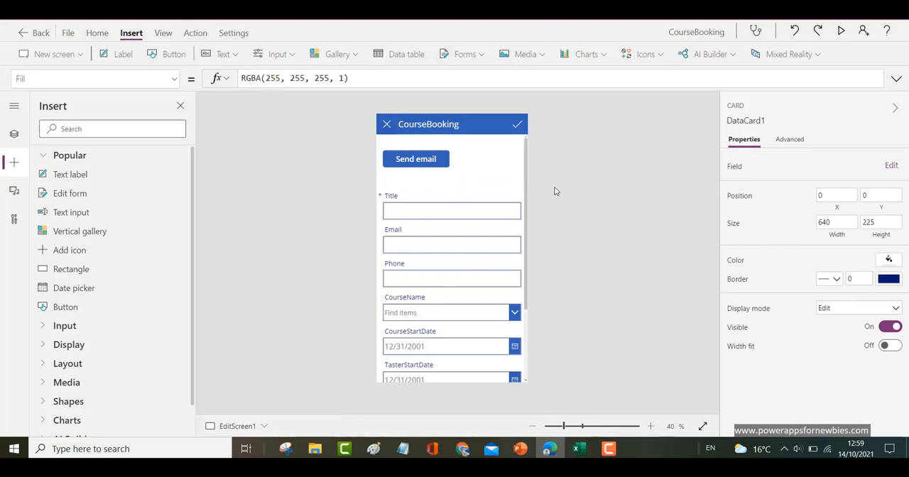
{"action": "left_click", "coordinate": [566, 211]}
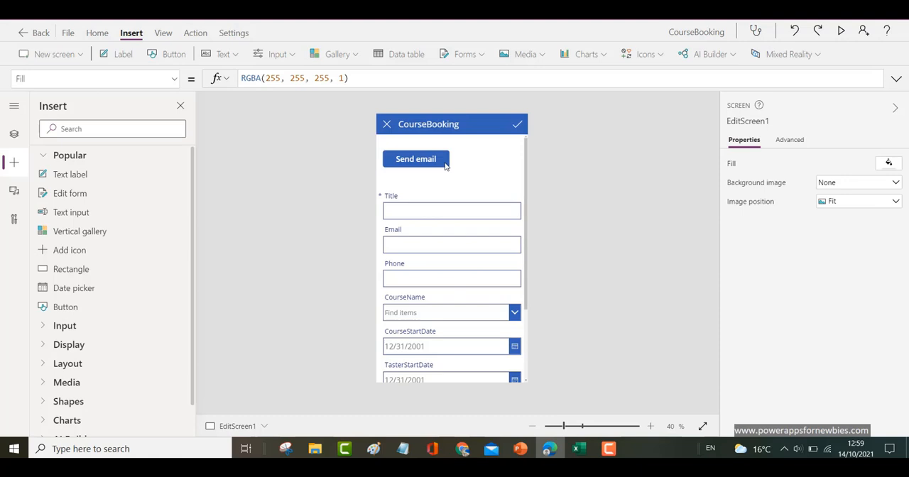
{"action": "left_click", "coordinate": [162, 32]}
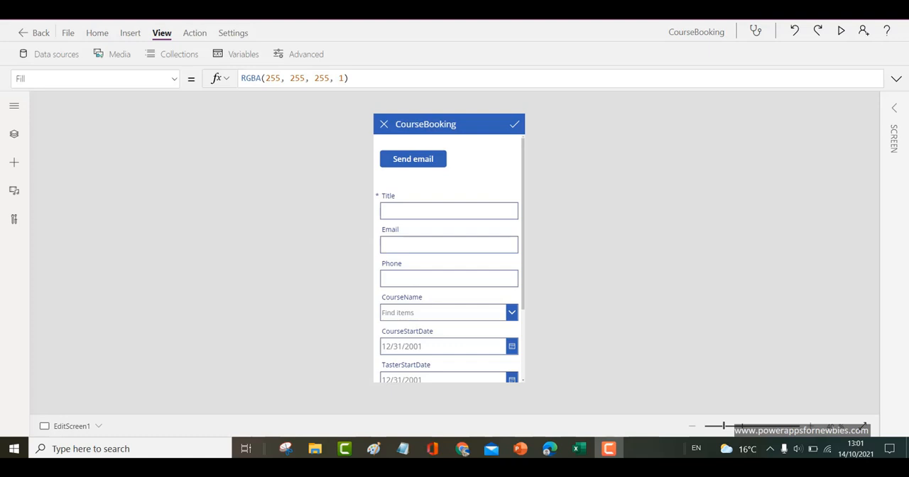
{"action": "mouse_move", "coordinate": [585, 336]}
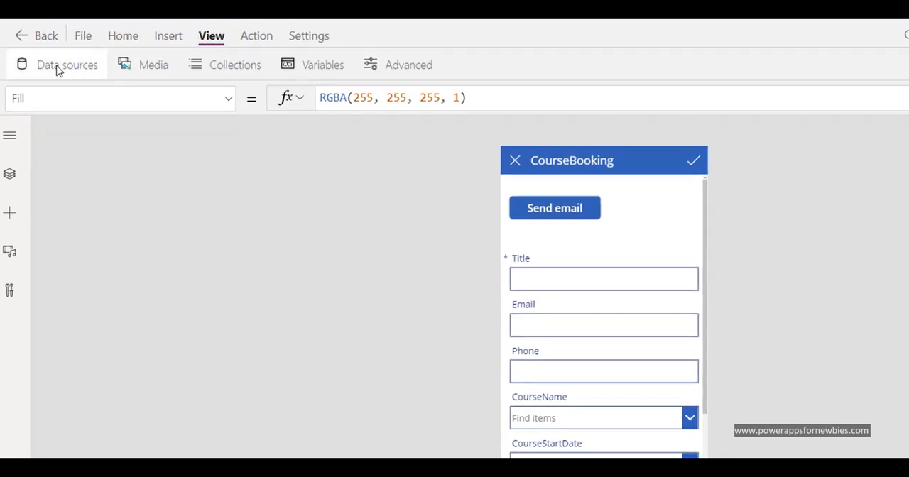
Step: Add an Office 365 Outlook connection from Data sources by searching 'outlook', then close the pane
{"action": "left_click", "coordinate": [66, 66]}
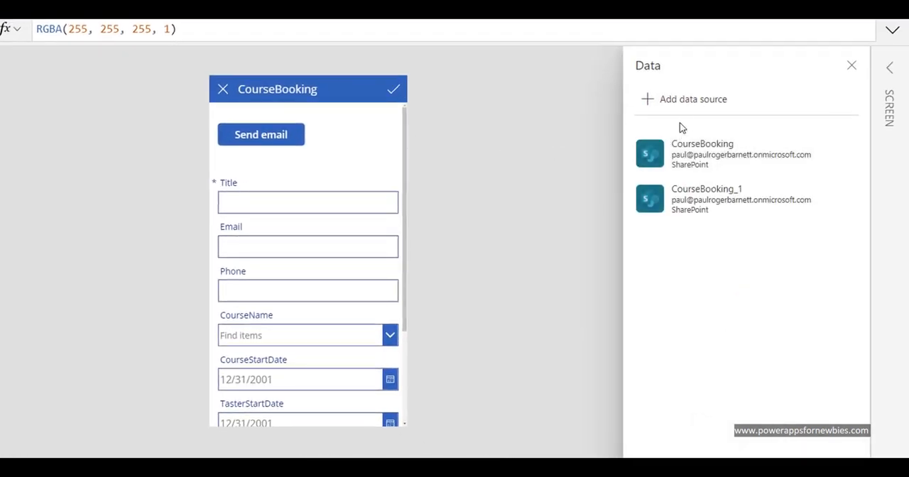
{"action": "left_click", "coordinate": [693, 99]}
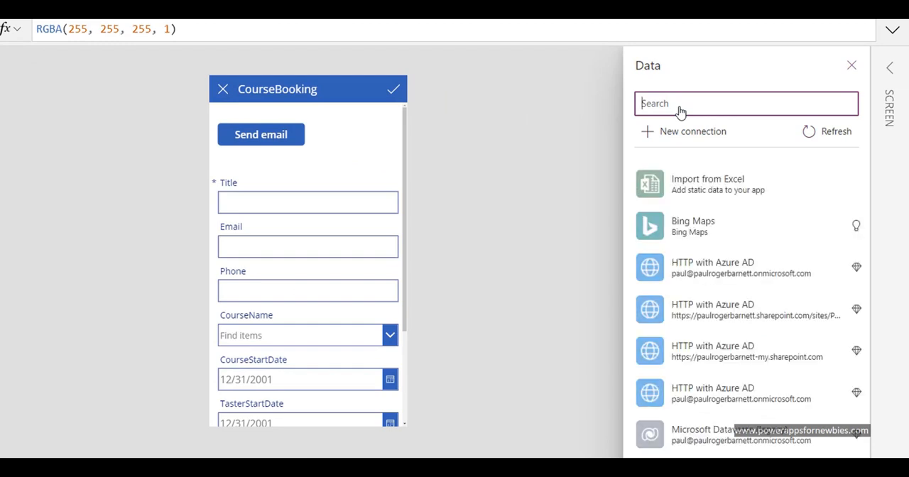
{"action": "type", "text": "ou"}
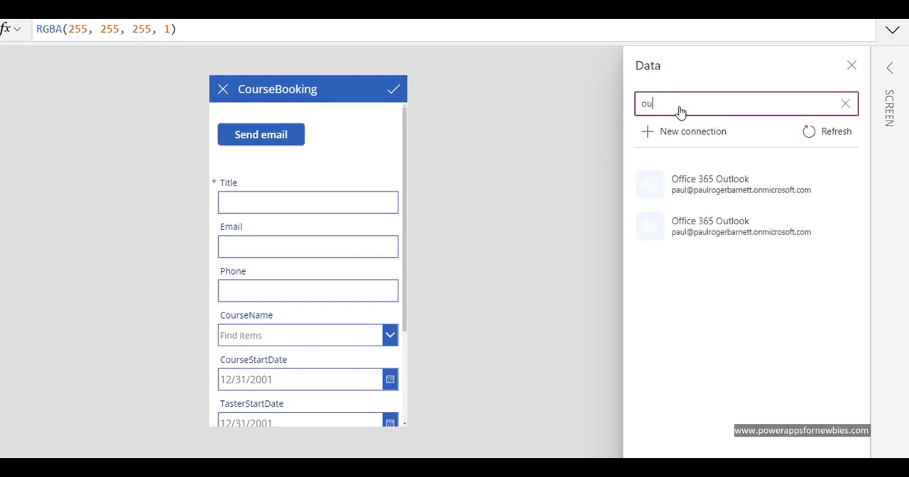
{"action": "type", "text": "tlook"}
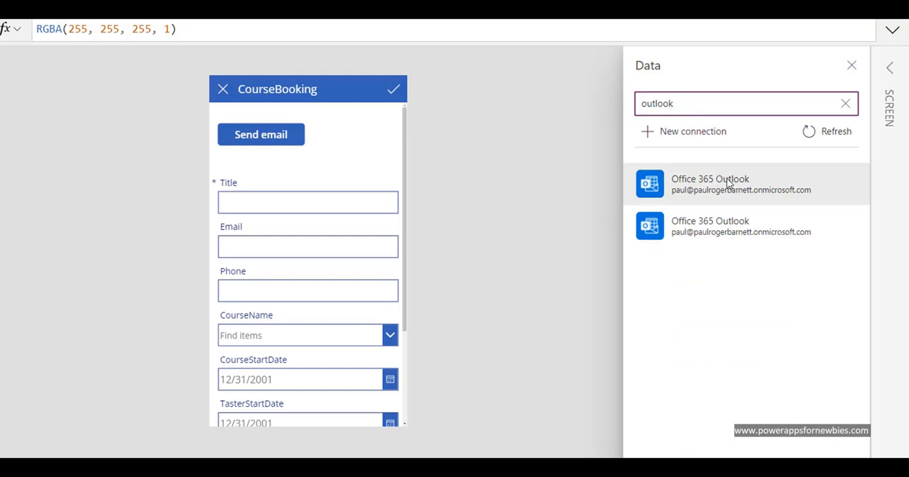
{"action": "left_click", "coordinate": [741, 185]}
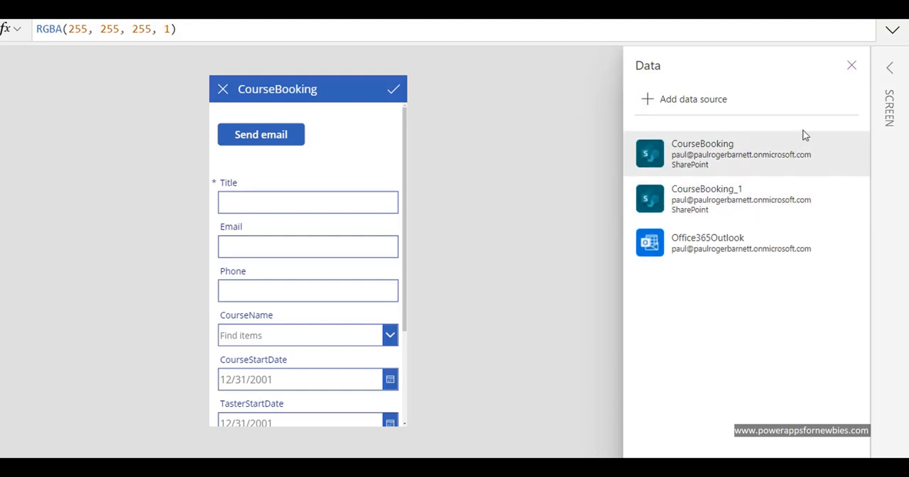
{"action": "mouse_move", "coordinate": [852, 65]}
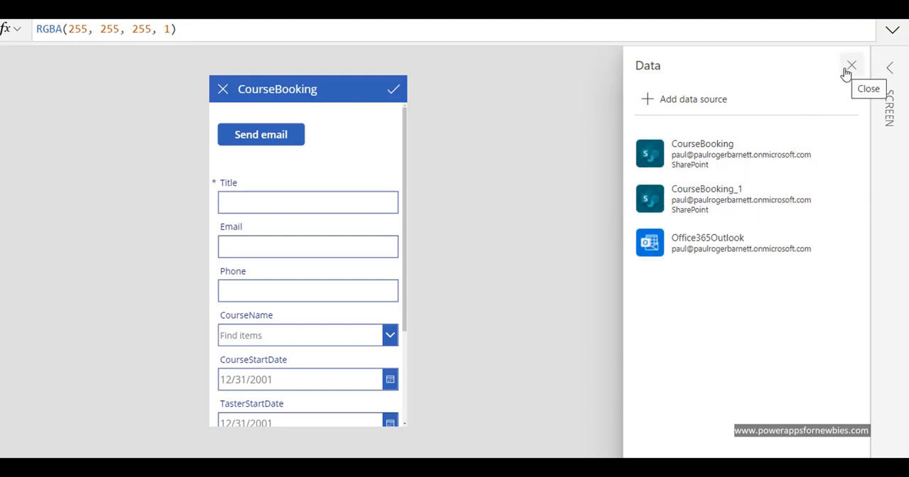
{"action": "left_click", "coordinate": [852, 65]}
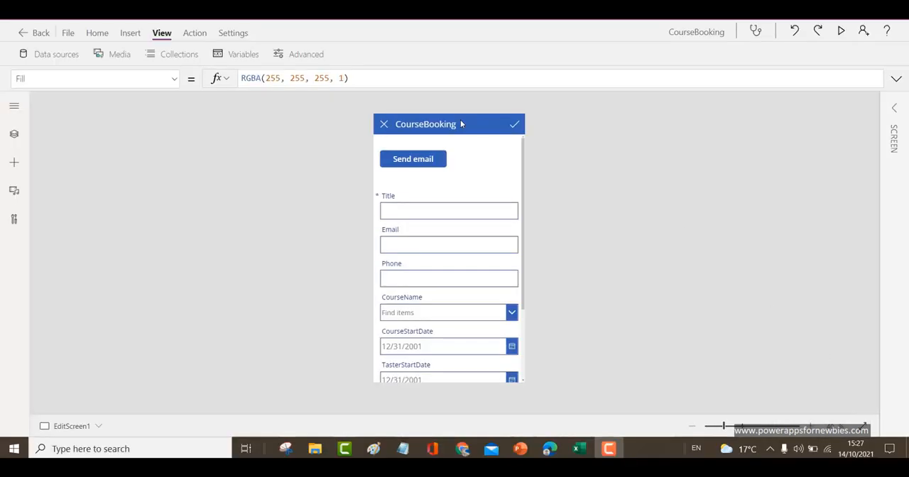
Step: Select the Send email button and switch its formula bar to the OnSelect property
{"action": "left_click", "coordinate": [412, 159]}
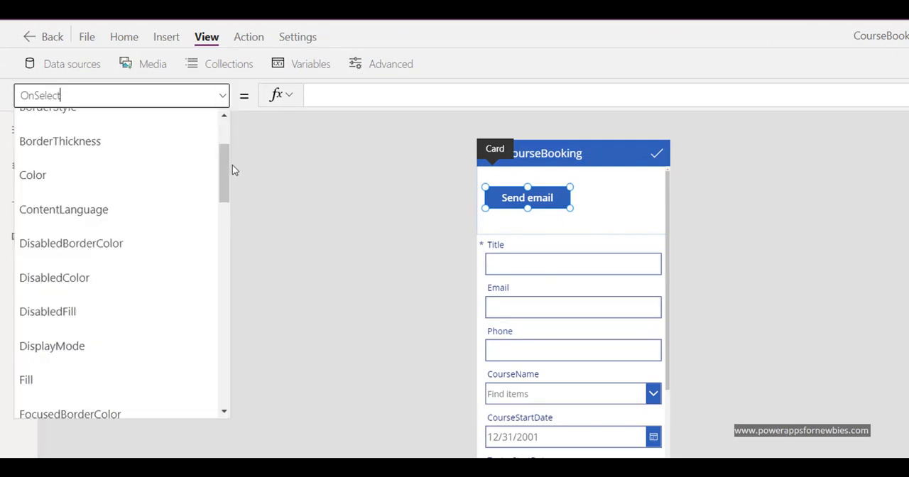
{"action": "left_click", "coordinate": [25, 379]}
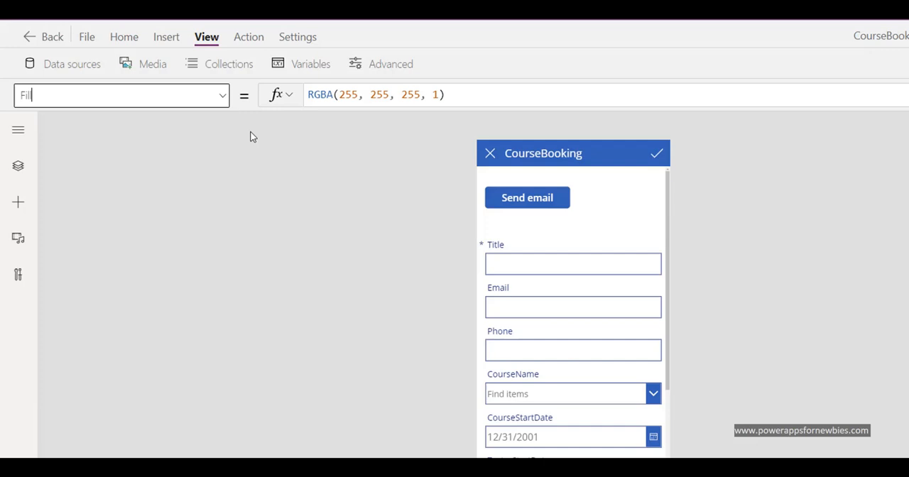
{"action": "left_click", "coordinate": [527, 197]}
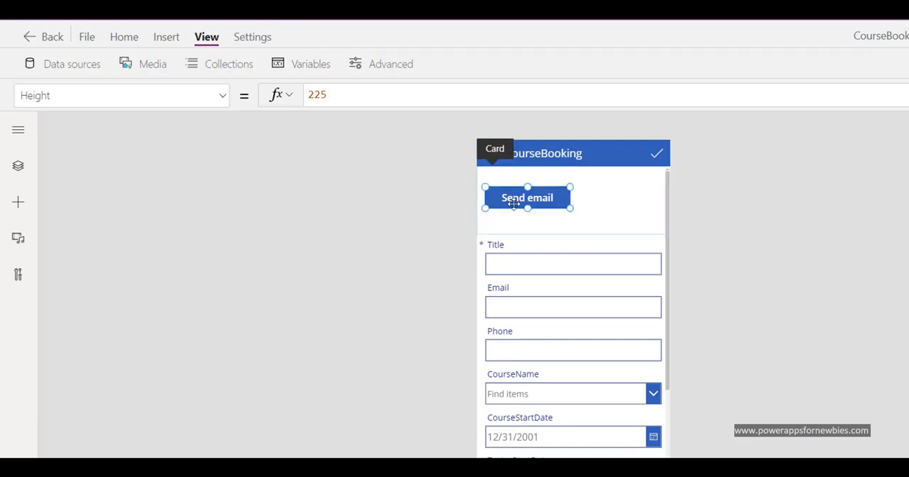
{"action": "left_click", "coordinate": [526, 197]}
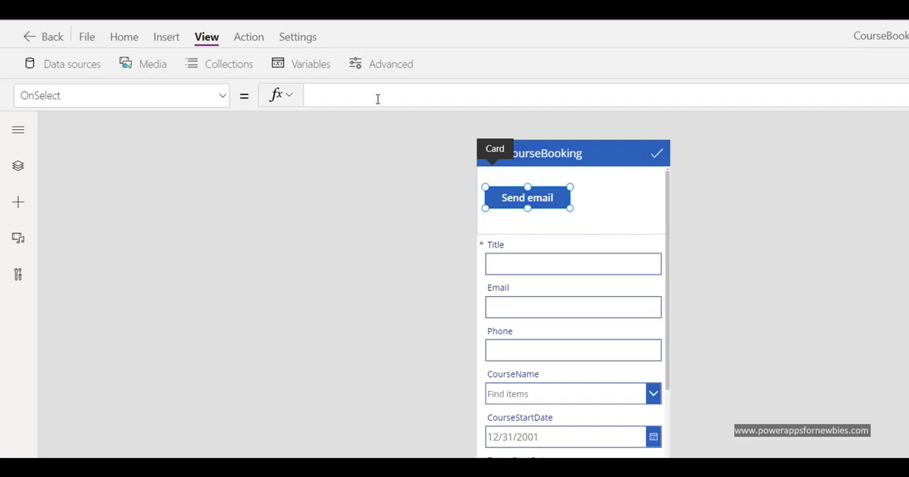
Step: Enter Office365Outlook.Se and choose SendEmail so the formula starts with Office365Outlook.SendEmail(
{"action": "type", "text": "Office"}
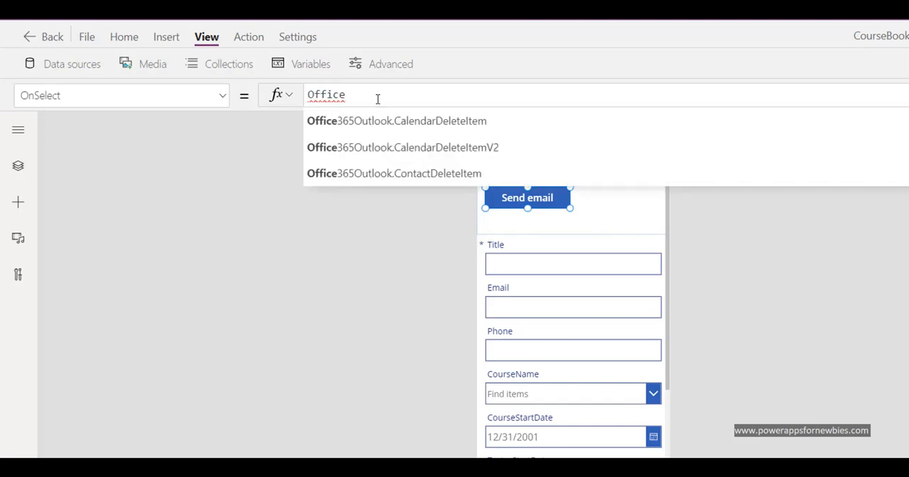
{"action": "type", "text": "265"}
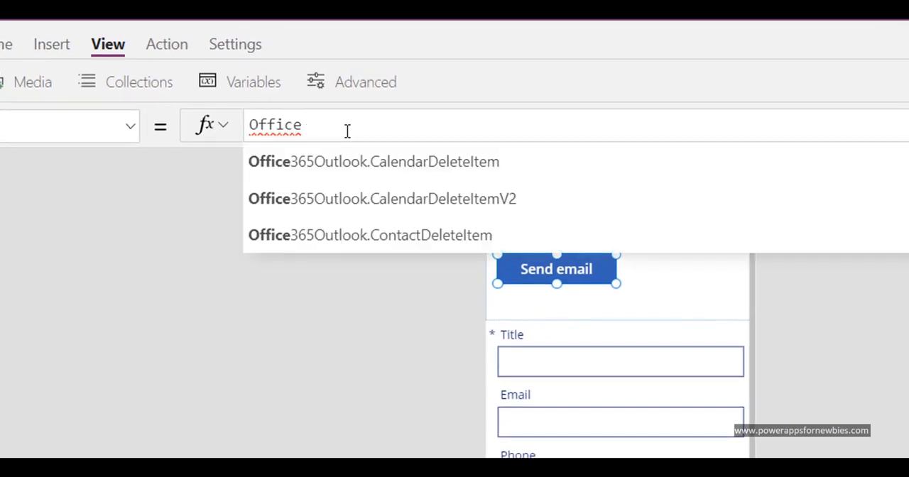
{"action": "type", "text": "365"}
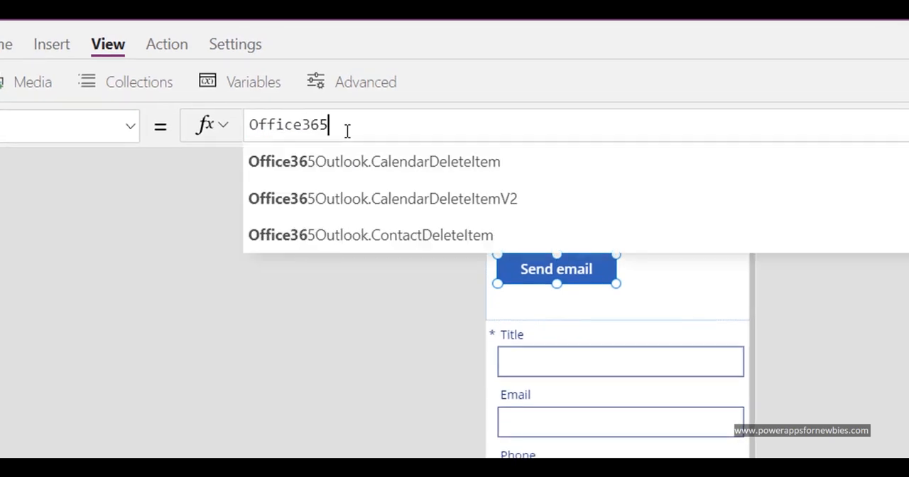
{"action": "type", "text": "Ou"}
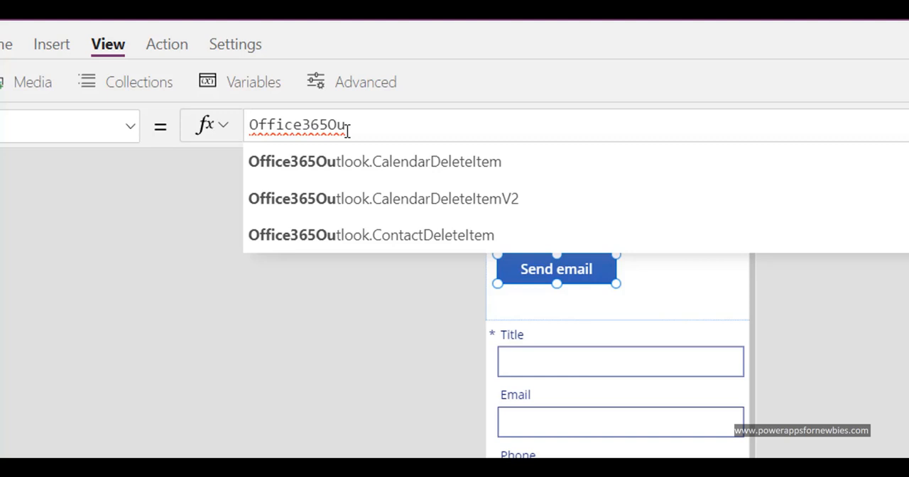
{"action": "type", "text": "t"}
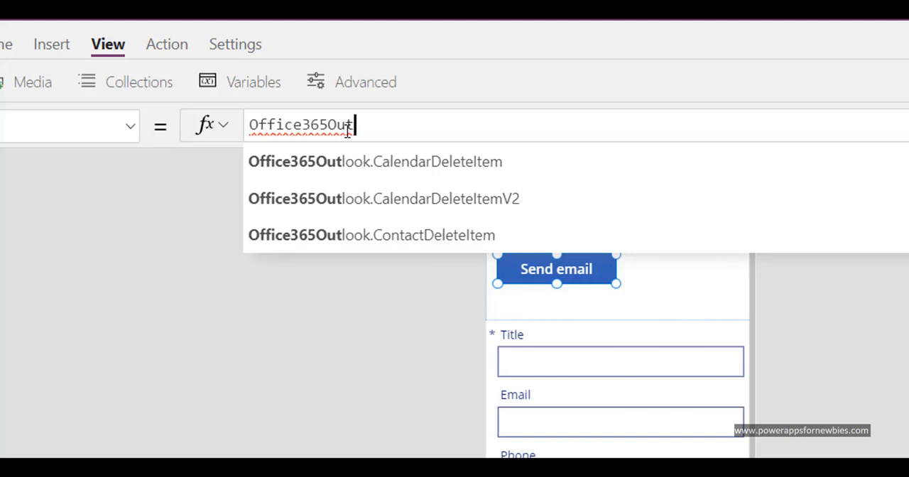
{"action": "type", "text": "ll"}
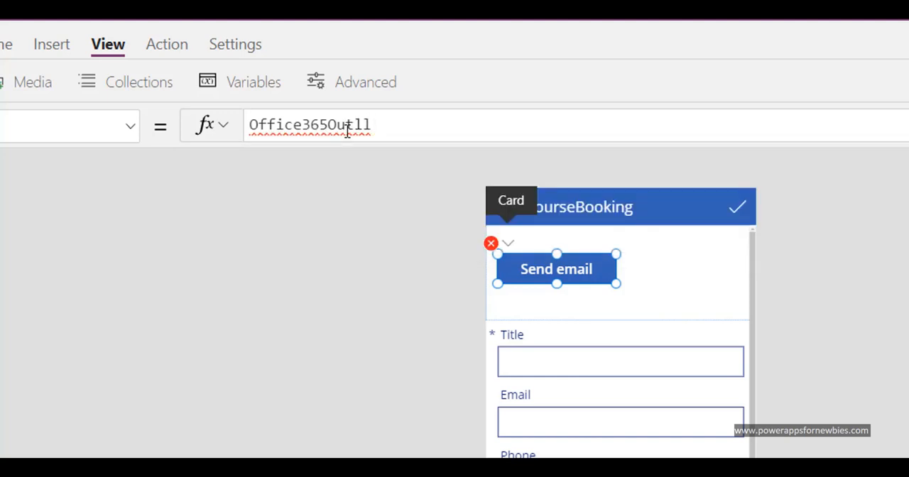
{"action": "type", "text": "oo"}
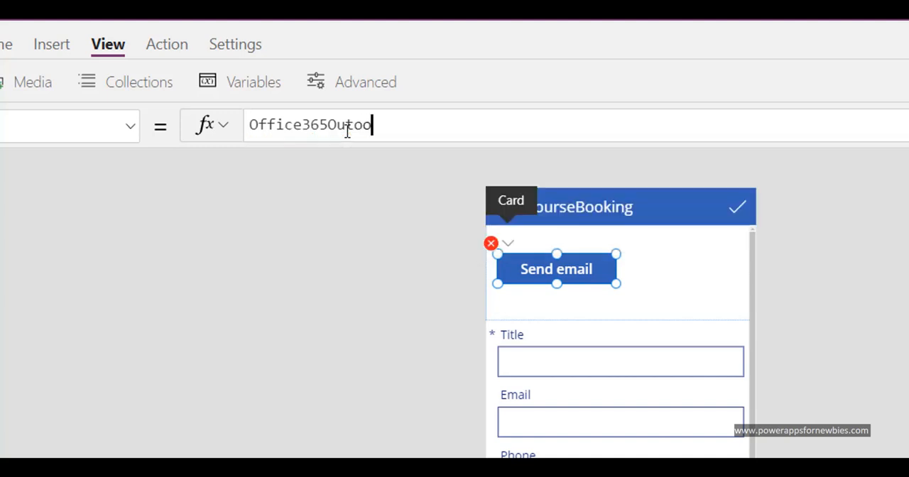
{"action": "type", "text": "k"}
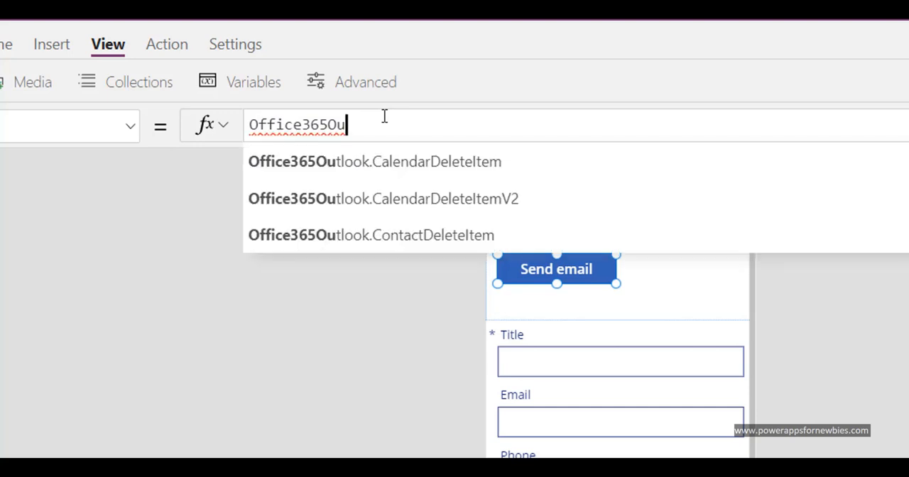
{"action": "type", "text": "tlook"}
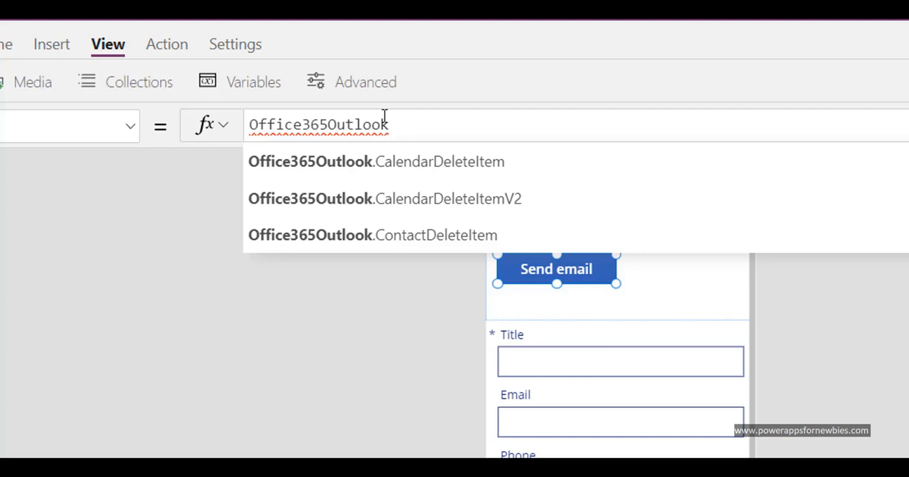
{"action": "type", "text": "."}
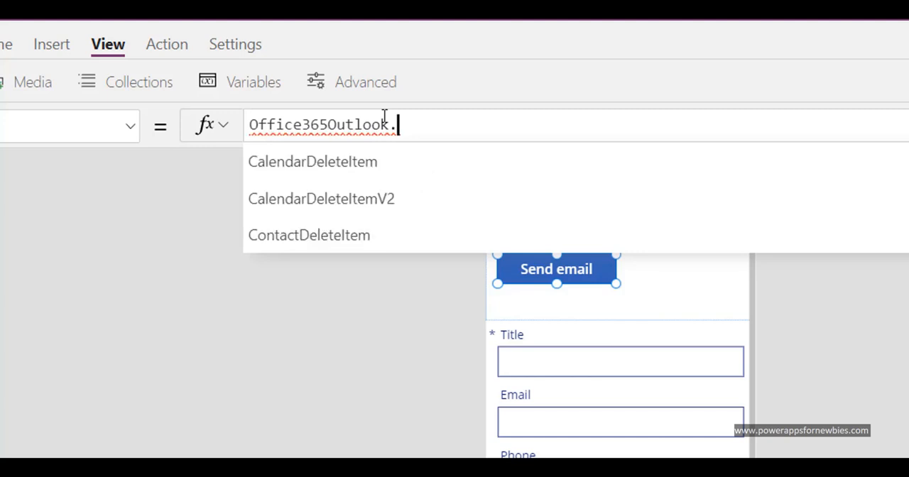
{"action": "type", "text": "Se"}
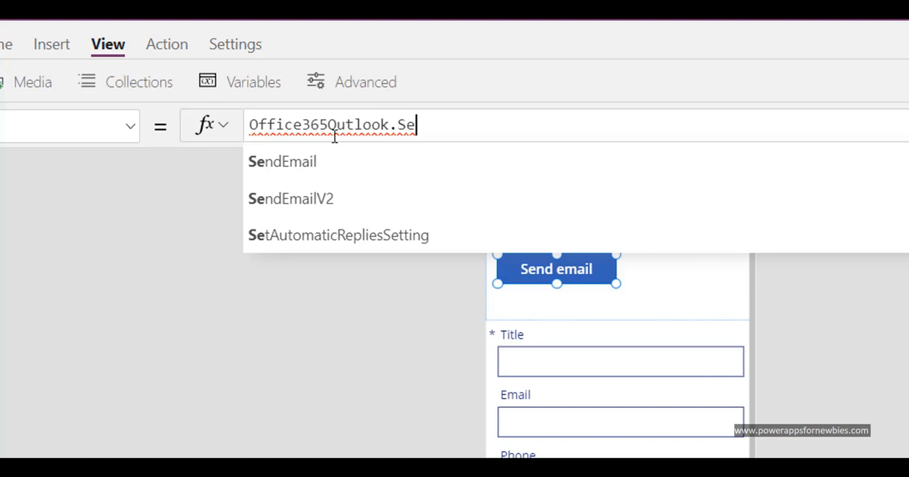
{"action": "left_click", "coordinate": [281, 162]}
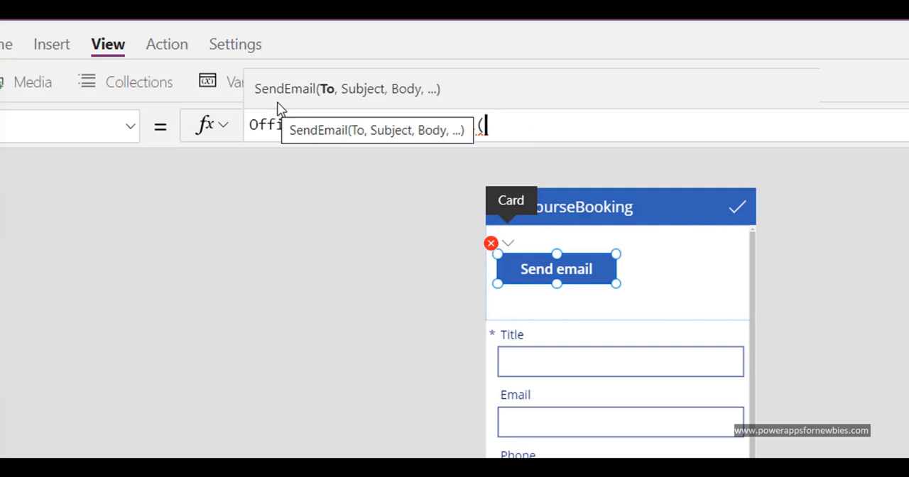
{"action": "mouse_move", "coordinate": [338, 105]}
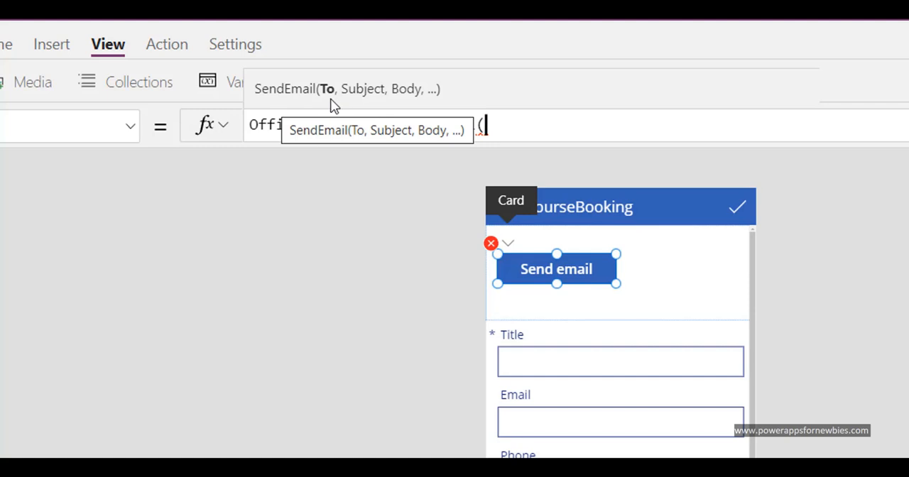
{"action": "mouse_move", "coordinate": [413, 108]}
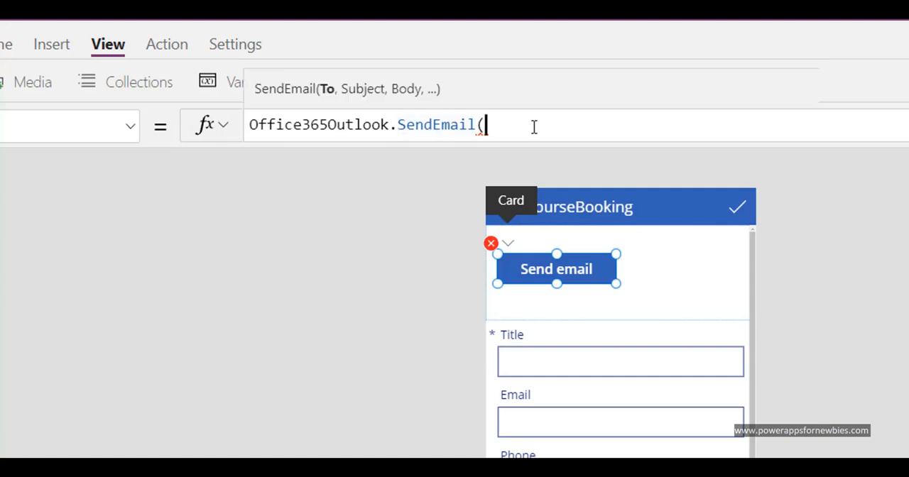
{"action": "type", "text": "\"\""}
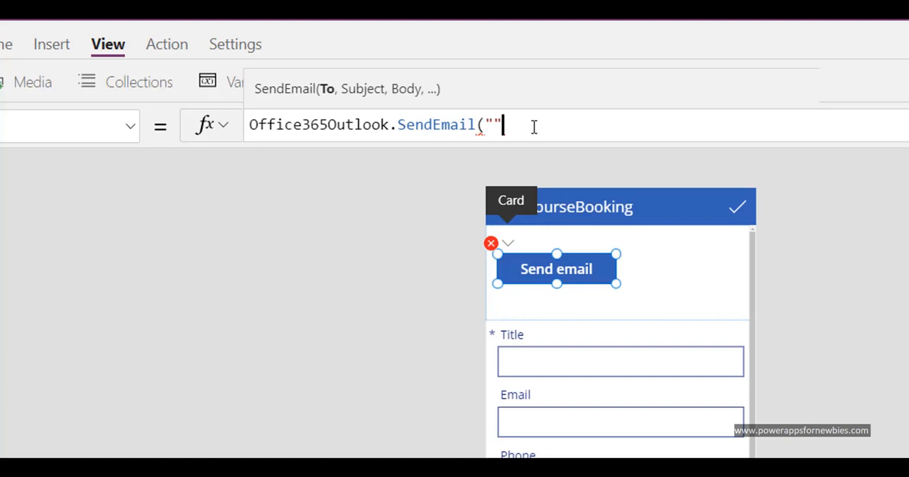
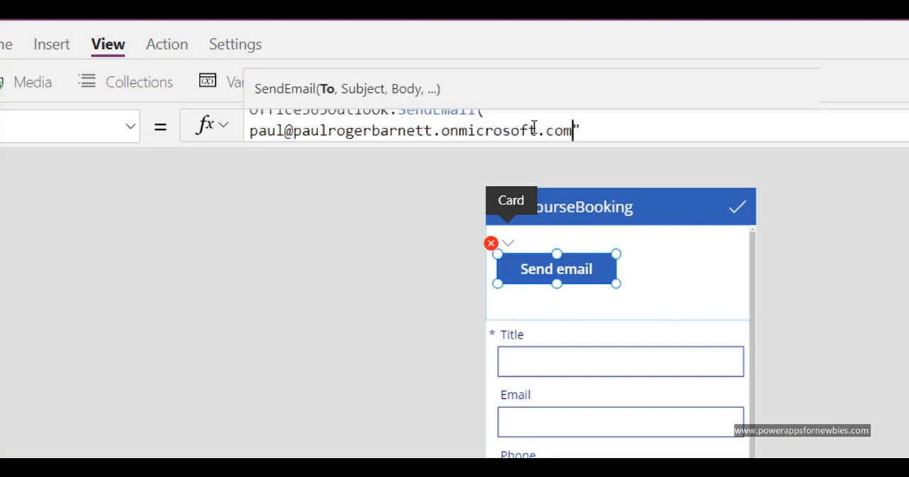
{"action": "type", "text": "\""}
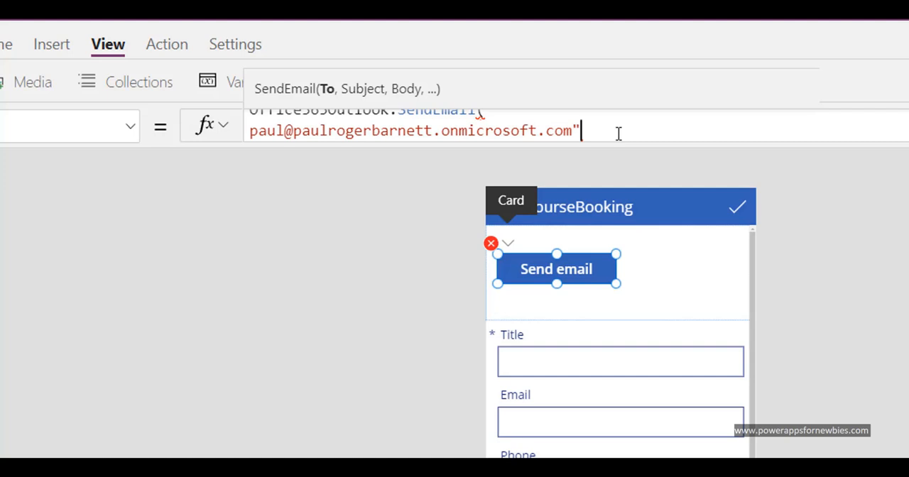
{"action": "type", "text": ","}
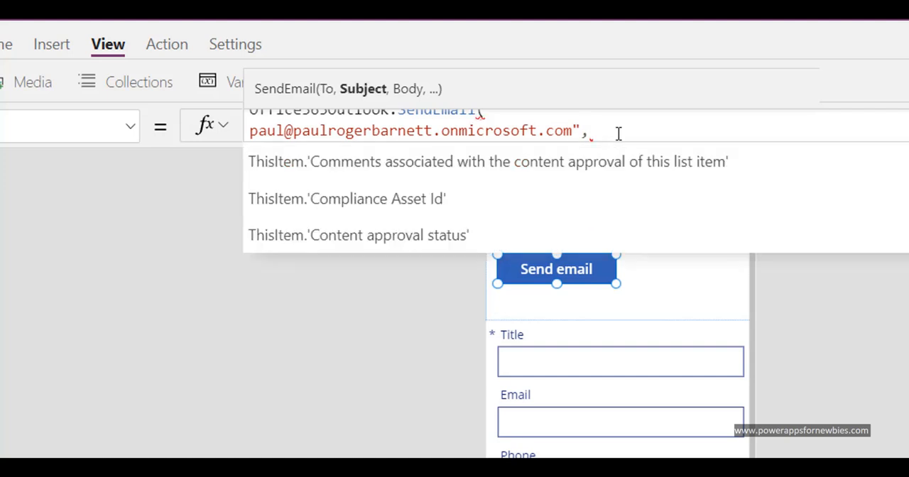
Step: Add the quoted subject "Test email" as the second argument
{"action": "type", "text": "Tes"}
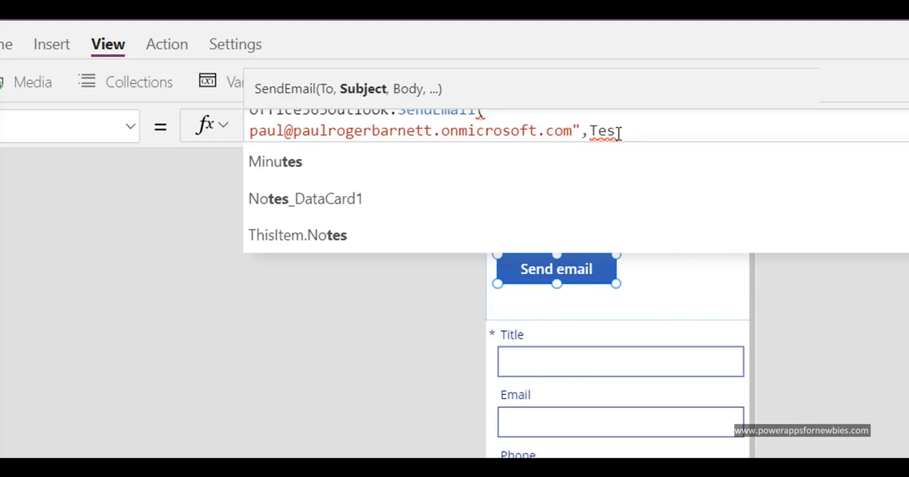
{"action": "key", "text": "Backspace"}
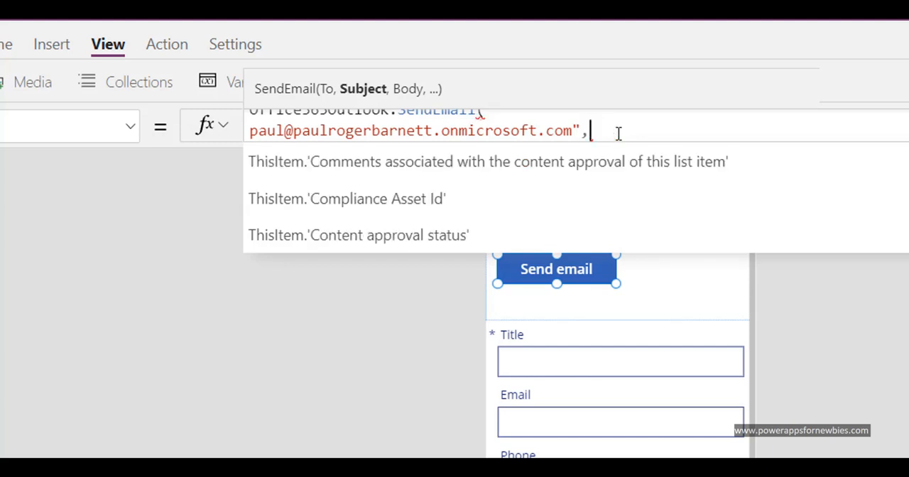
{"action": "type", "text": "\"Test"}
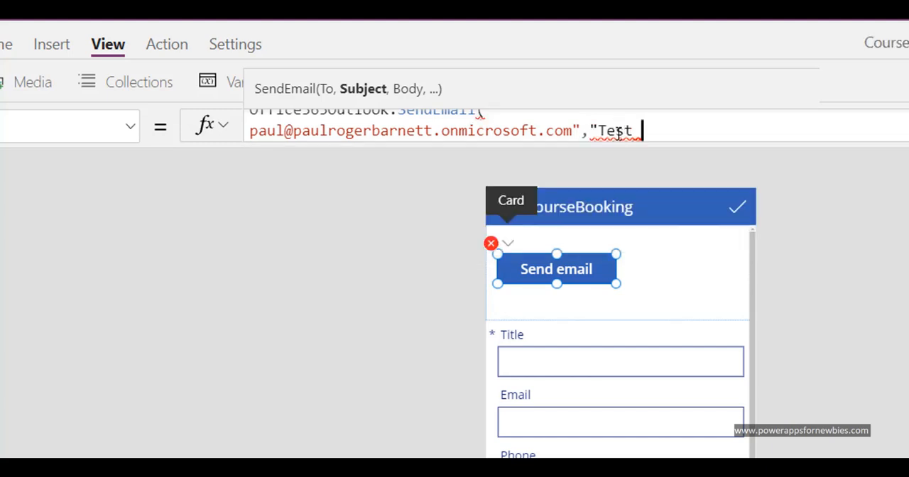
{"action": "type", "text": "ema"}
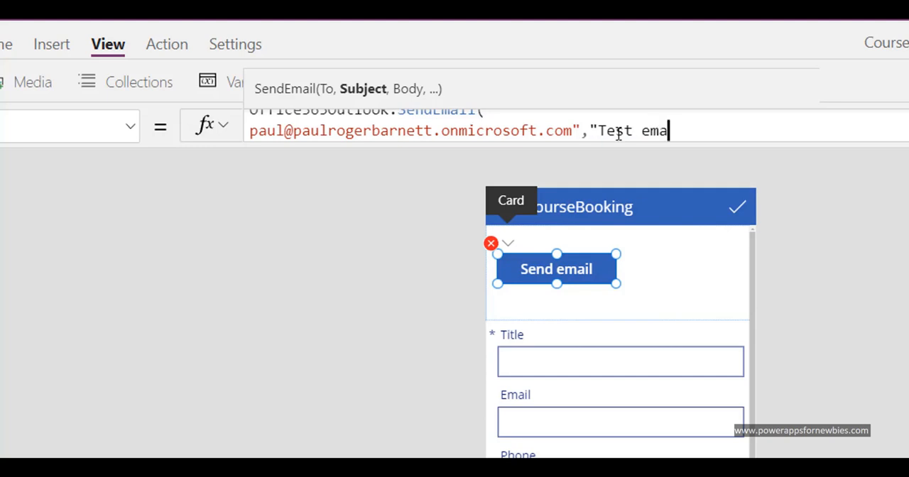
{"action": "type", "text": "il\""}
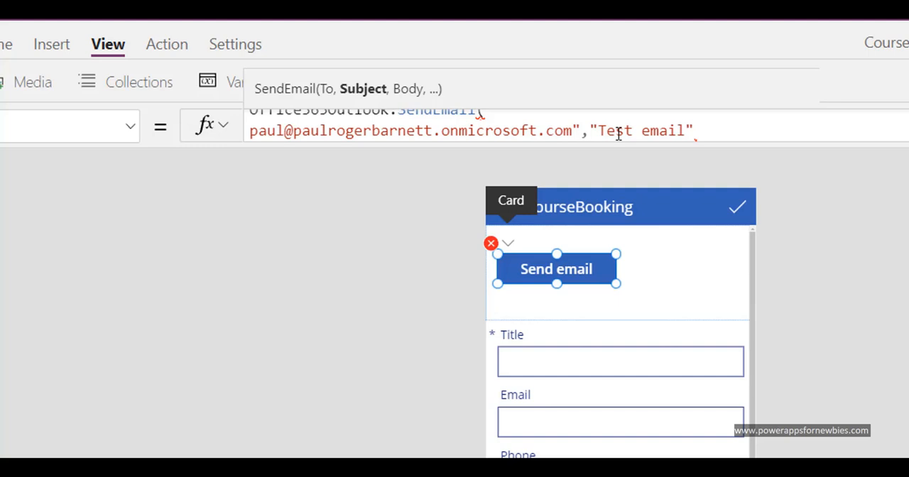
{"action": "type", "text": ","}
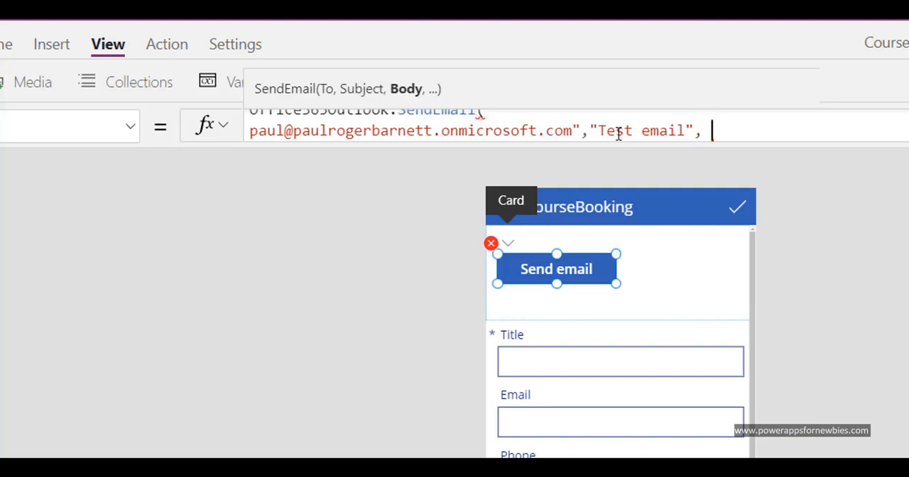
Step: Add the body "This is a test for sending email" as the third argument
{"action": "type", "text": "\""}
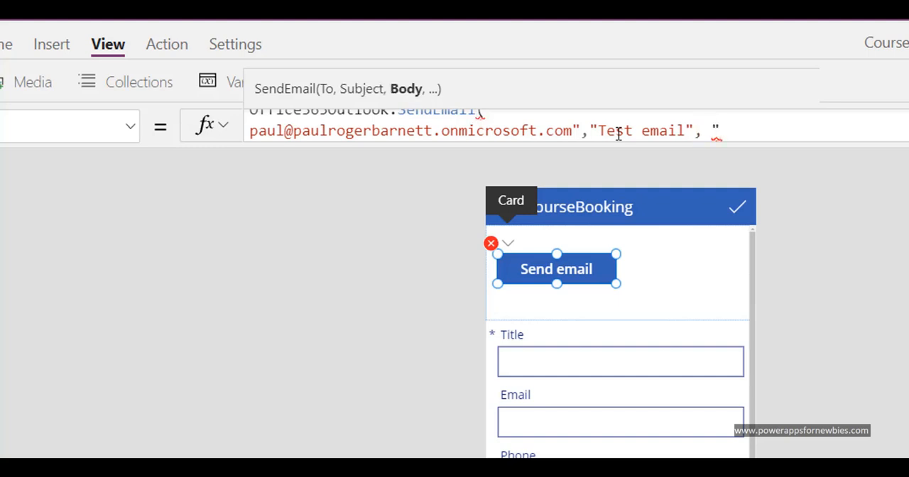
{"action": "type", "text": "This is a te"}
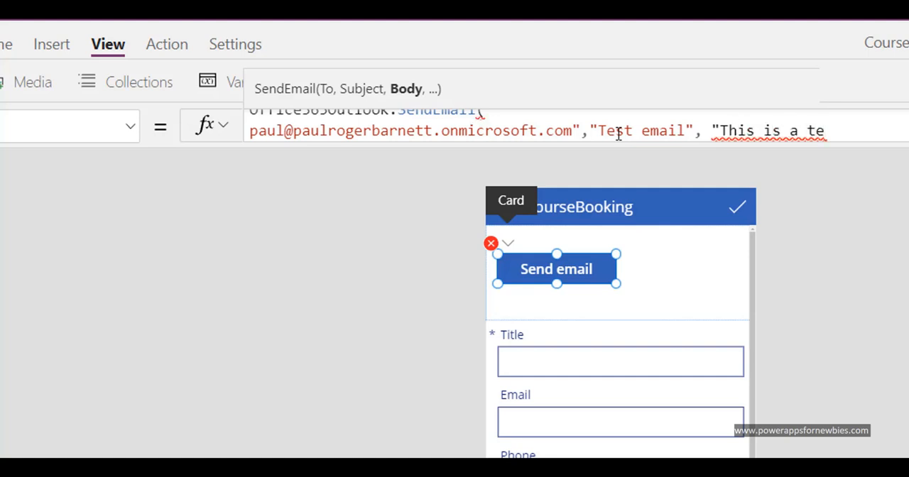
{"action": "type", "text": "st for se"}
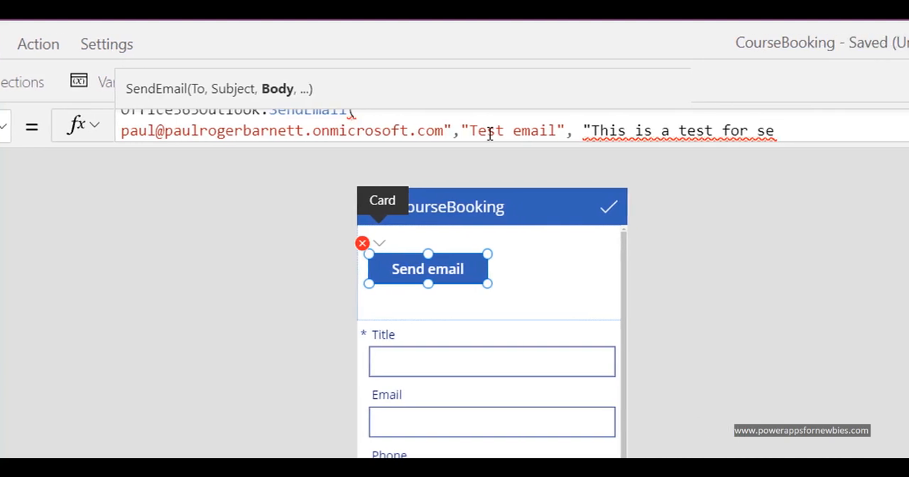
{"action": "type", "text": "nding e"}
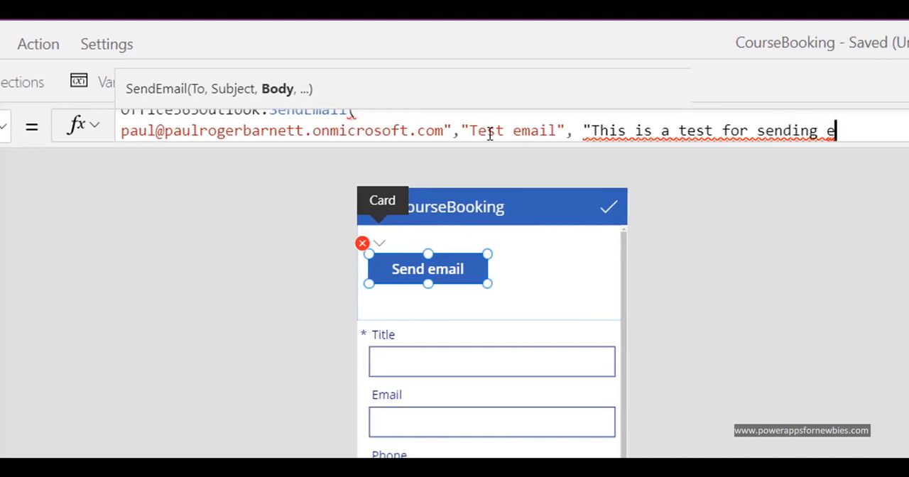
{"action": "type", "text": "mail\")"}
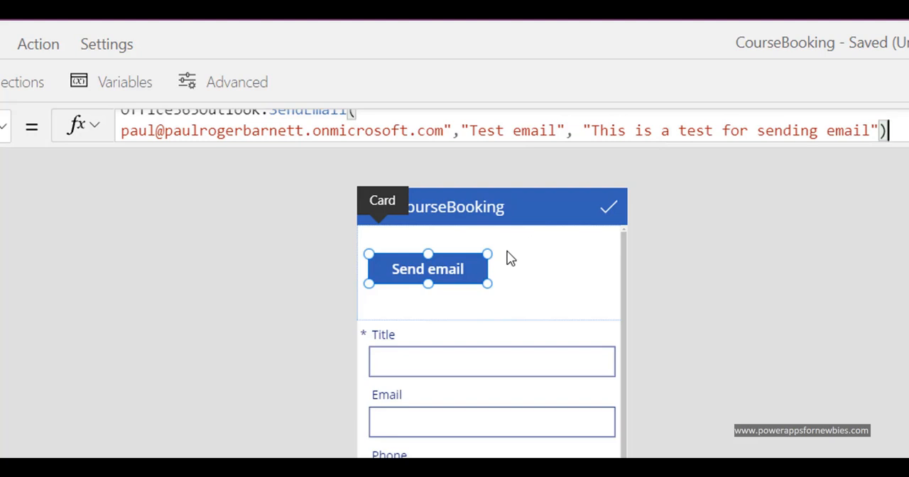
{"action": "mouse_move", "coordinate": [514, 257]}
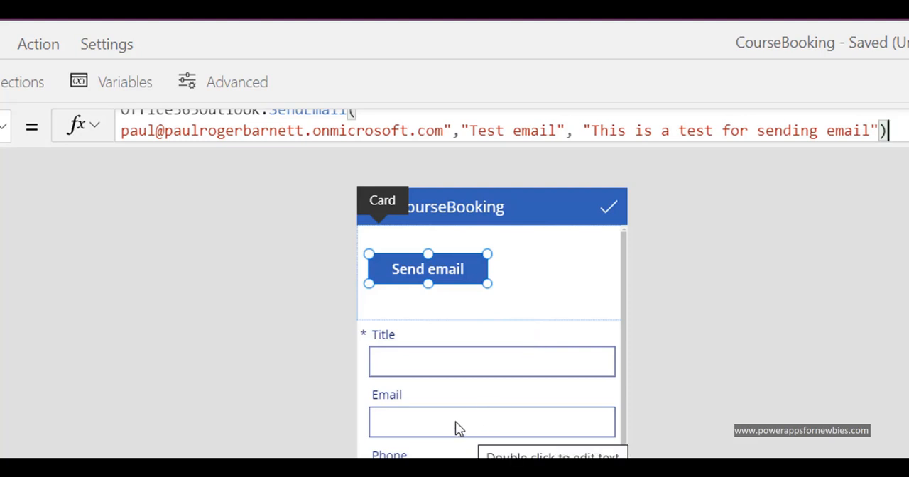
{"action": "left_click", "coordinate": [491, 420]}
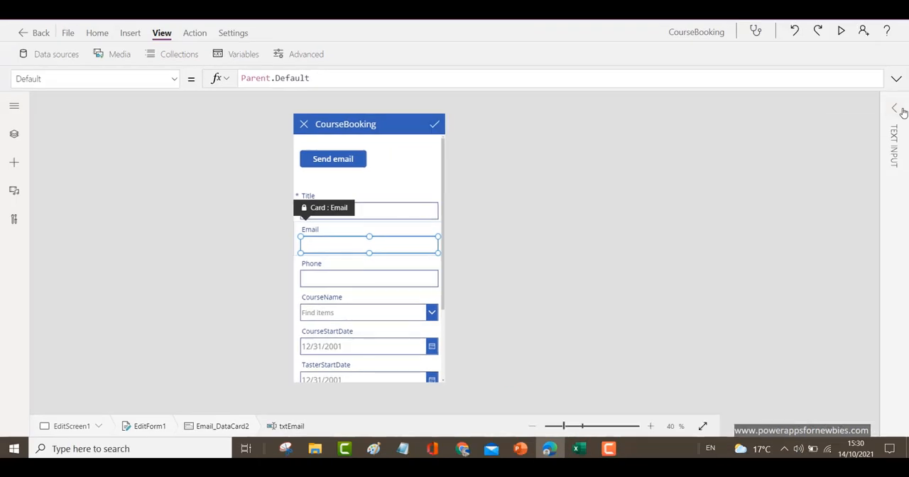
{"action": "left_click", "coordinate": [896, 108]}
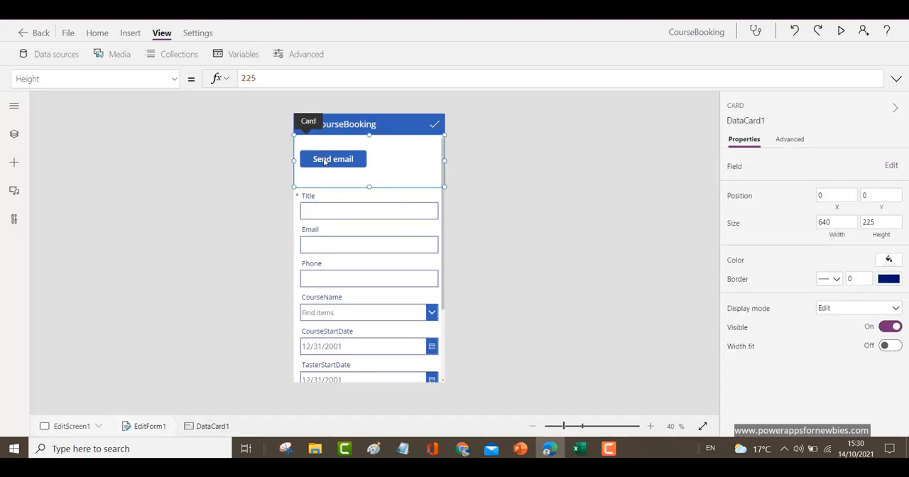
{"action": "left_click", "coordinate": [332, 159]}
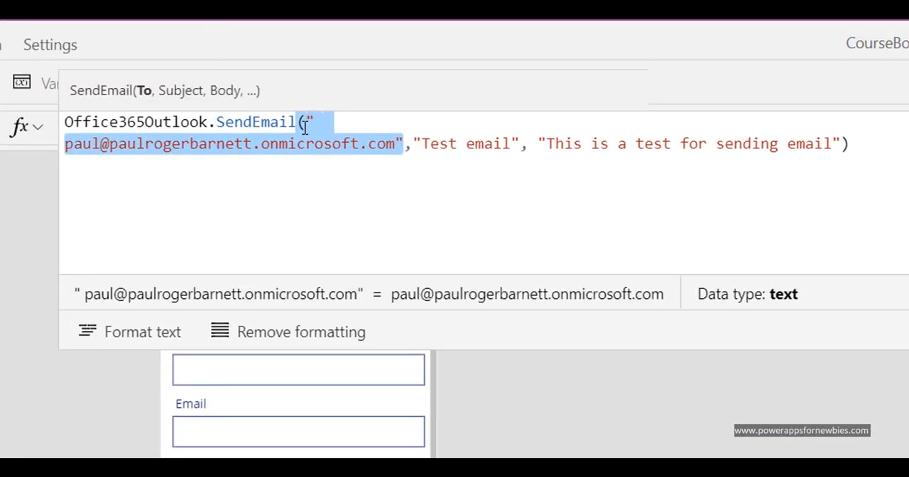
{"action": "mouse_move", "coordinate": [433, 165]}
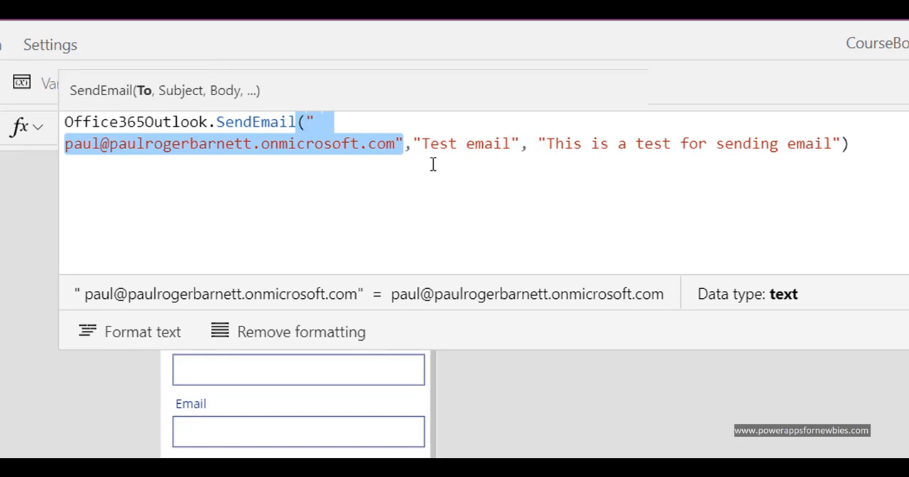
Step: Replace the hard-coded recipient with txtEmail.Text as the first SendEmail argument
{"action": "key", "text": "Delete"}
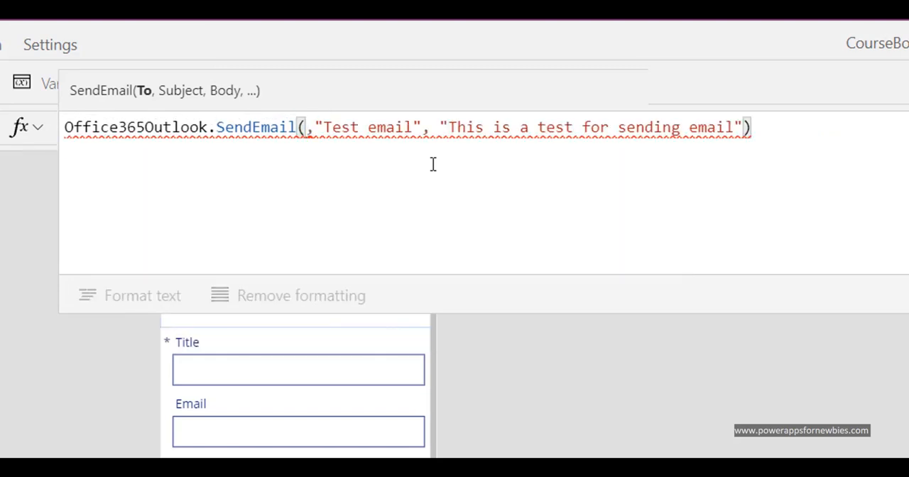
{"action": "type", "text": "txt"}
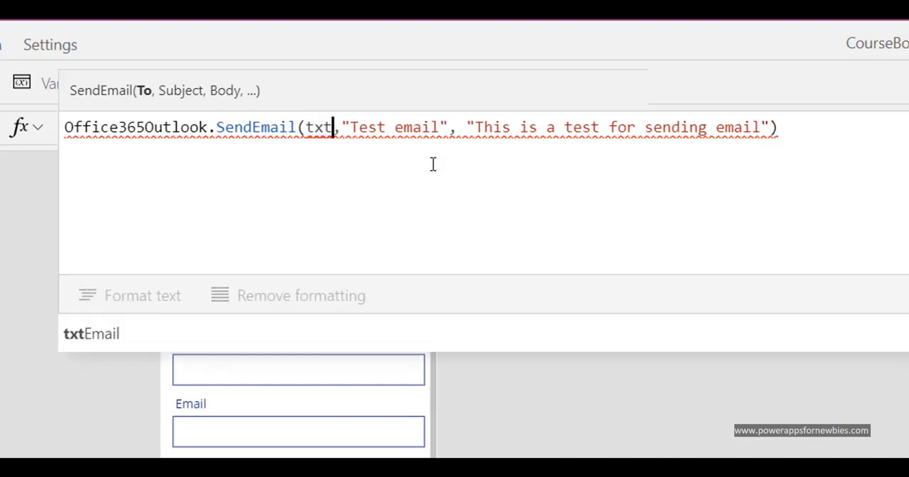
{"action": "mouse_move", "coordinate": [348, 307]}
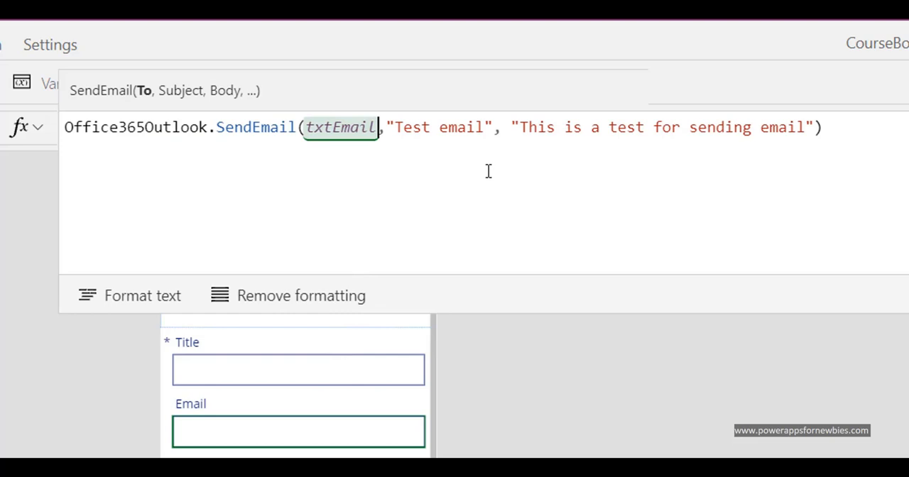
{"action": "type", "text": ".Text"}
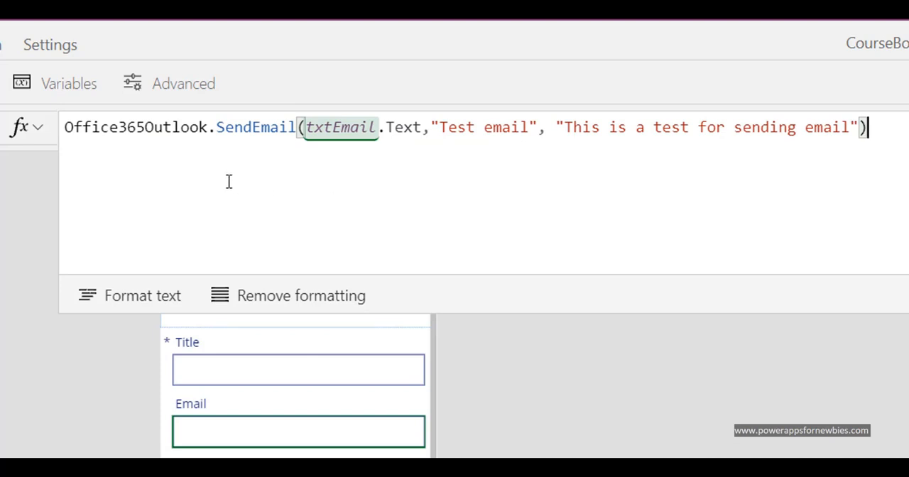
{"action": "mouse_move", "coordinate": [656, 179]}
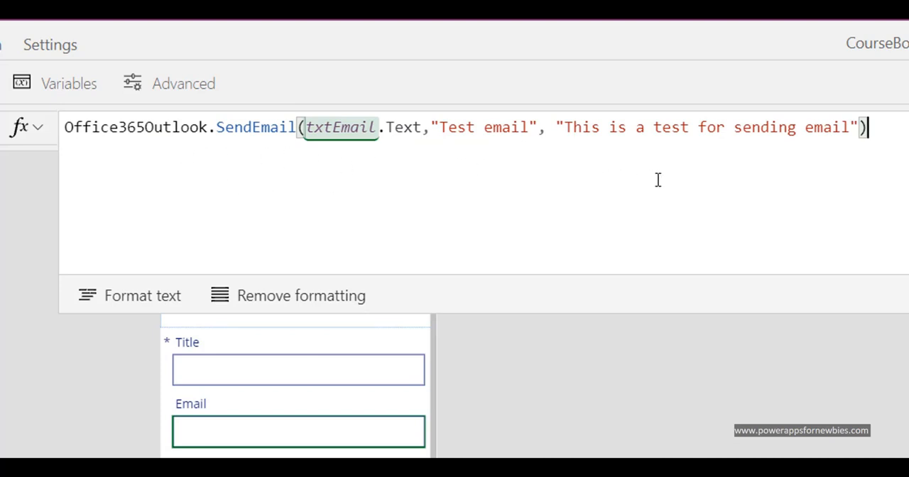
{"action": "mouse_move", "coordinate": [861, 165]}
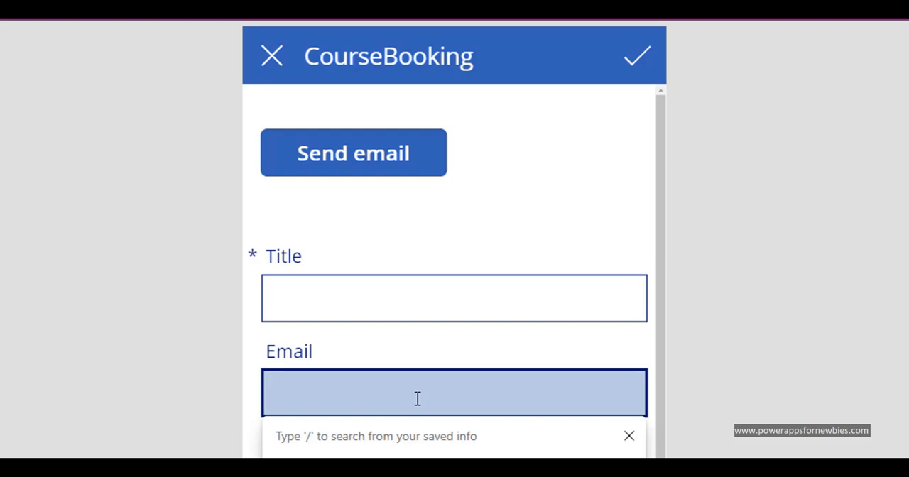
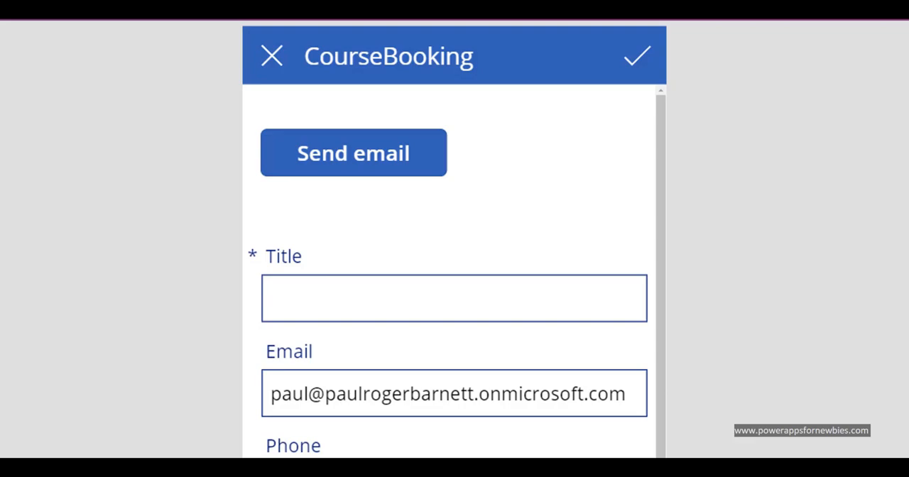
{"action": "left_click", "coordinate": [352, 152]}
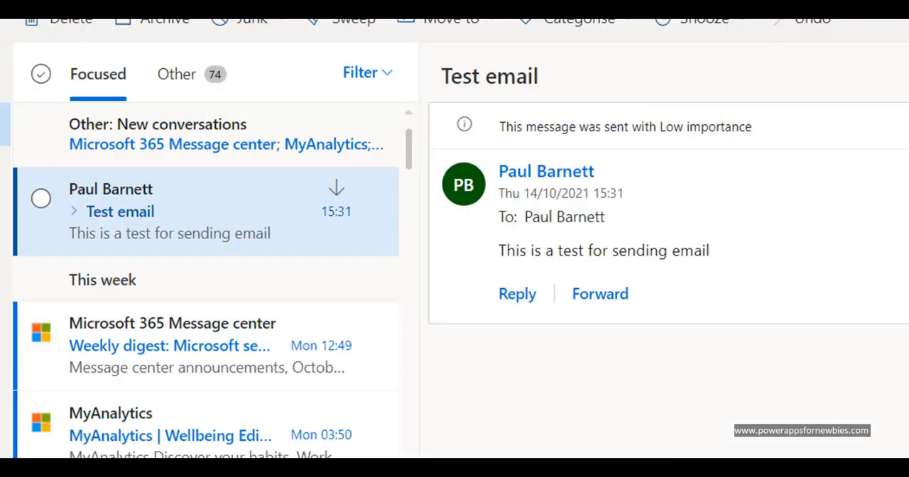
{"action": "mouse_move", "coordinate": [111, 206]}
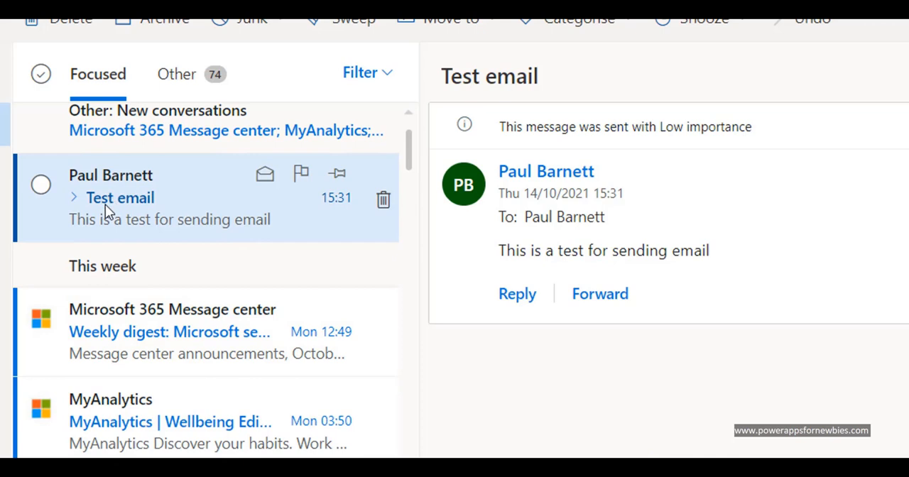
{"action": "mouse_move", "coordinate": [176, 235]}
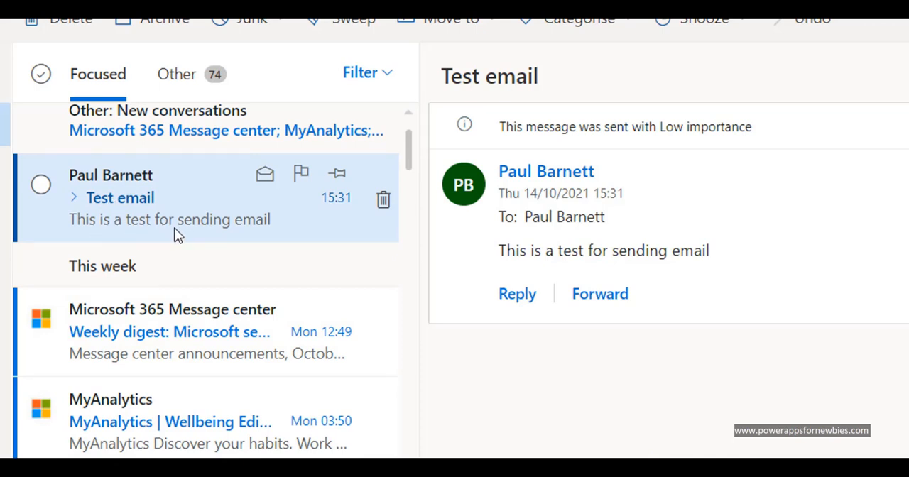
{"action": "mouse_move", "coordinate": [216, 219]}
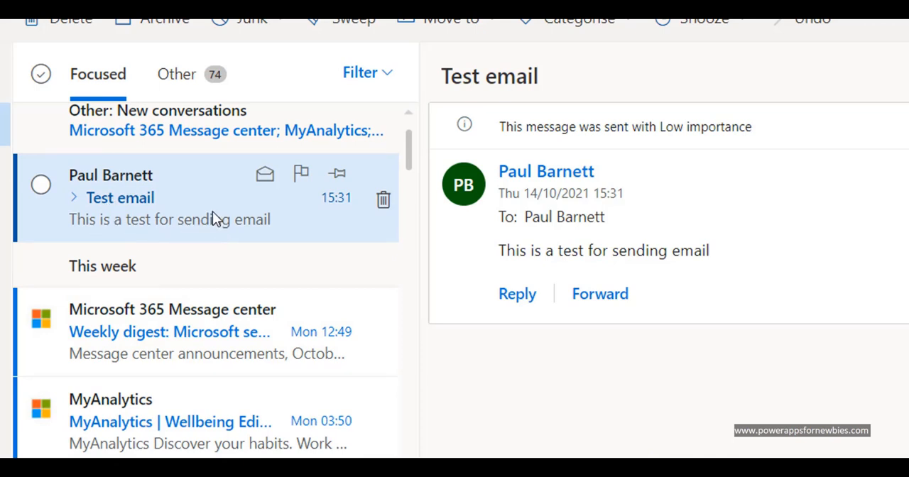
{"action": "mouse_move", "coordinate": [792, 383]}
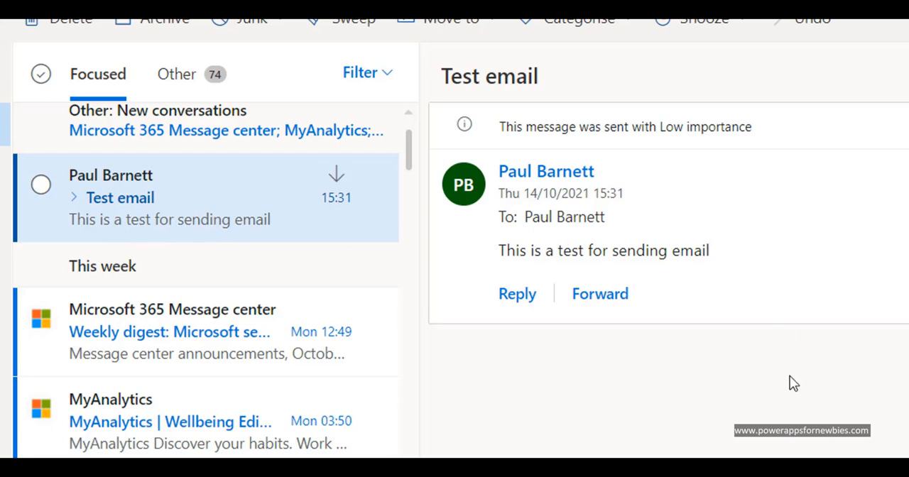